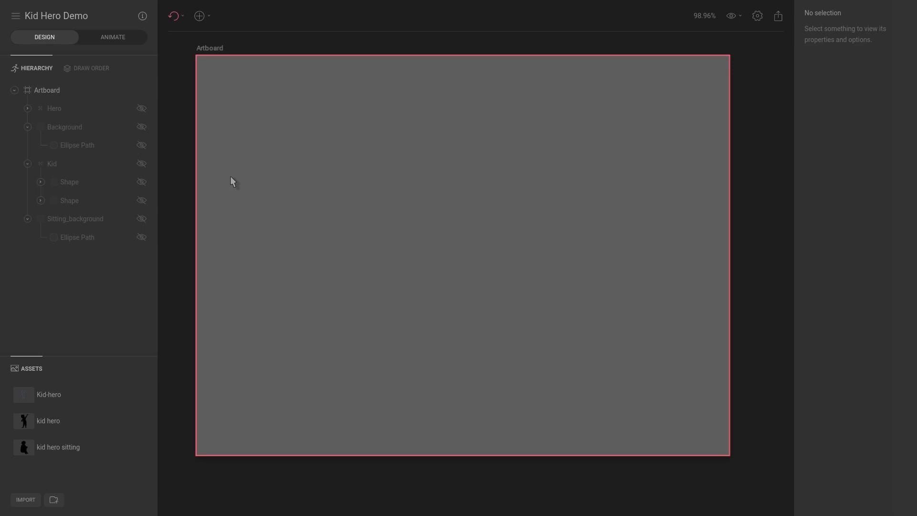
{"action": "mouse_move", "coordinate": [374, 212]}
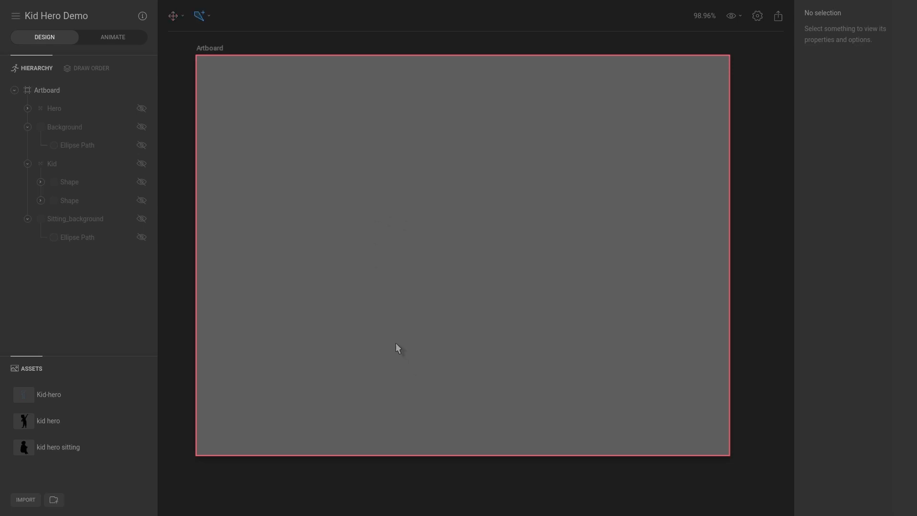
Step: Draw two bones down the middle of the artboard, then add a third bone upward to form a vertical chain
{"action": "left_click_drag", "start_coordinate": [388, 155], "coordinate": [395, 342]}
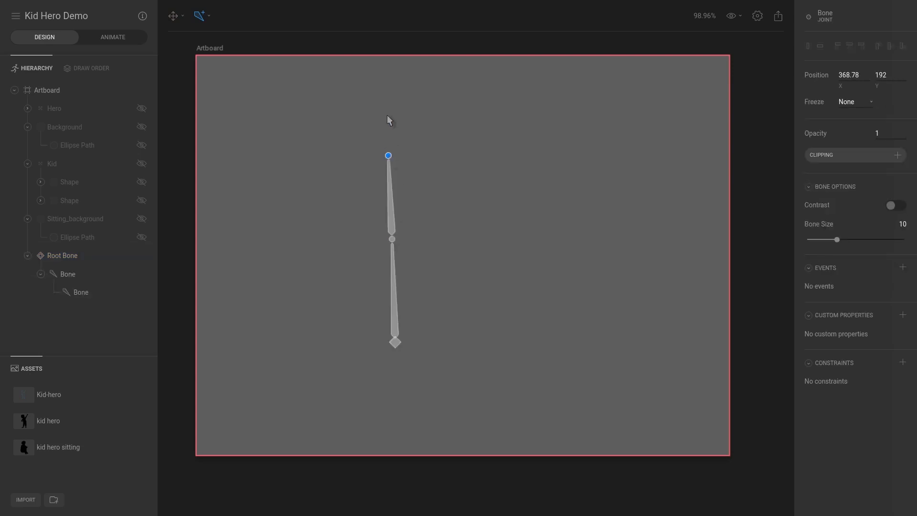
{"action": "left_click_drag", "start_coordinate": [388, 155], "coordinate": [389, 110]}
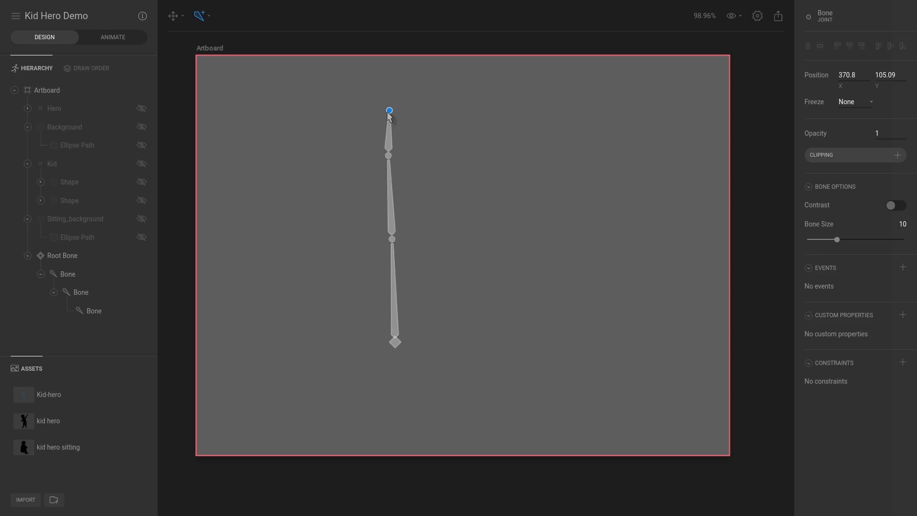
{"action": "mouse_move", "coordinate": [584, 260]}
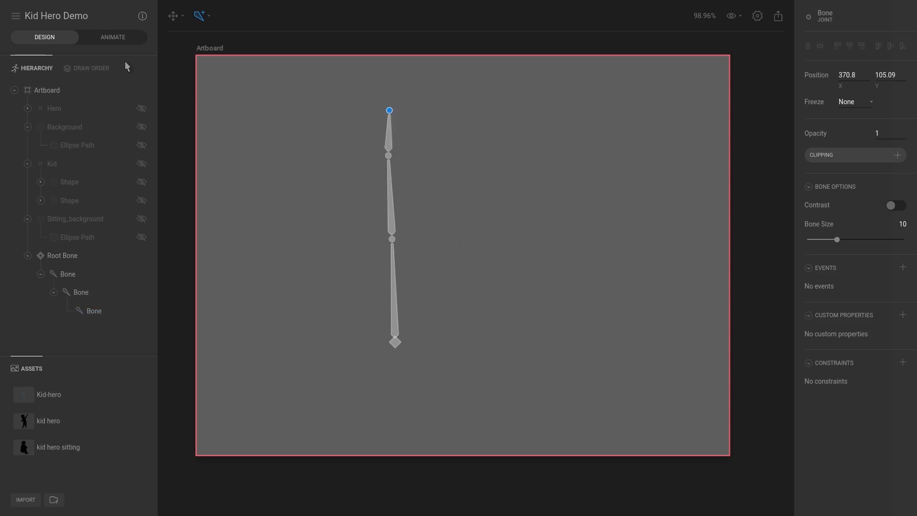
Step: Enter Animate mode, rotate the top bone to try a key, and leave the chain straight with no keyframes
{"action": "left_click", "coordinate": [113, 37]}
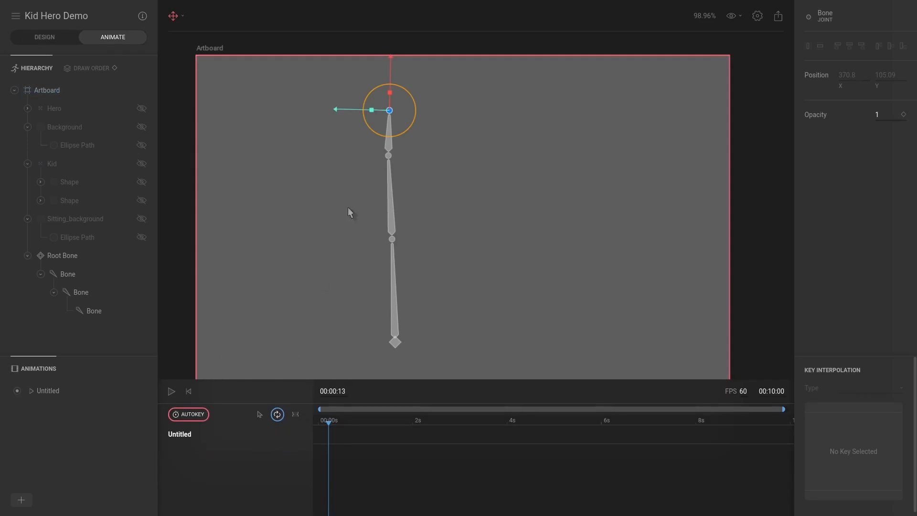
{"action": "mouse_move", "coordinate": [397, 143]}
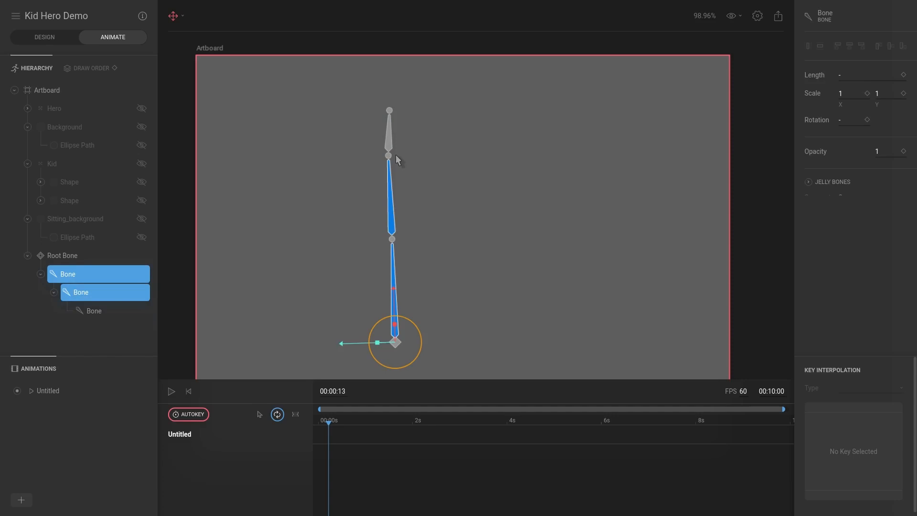
{"action": "left_click", "coordinate": [94, 311]}
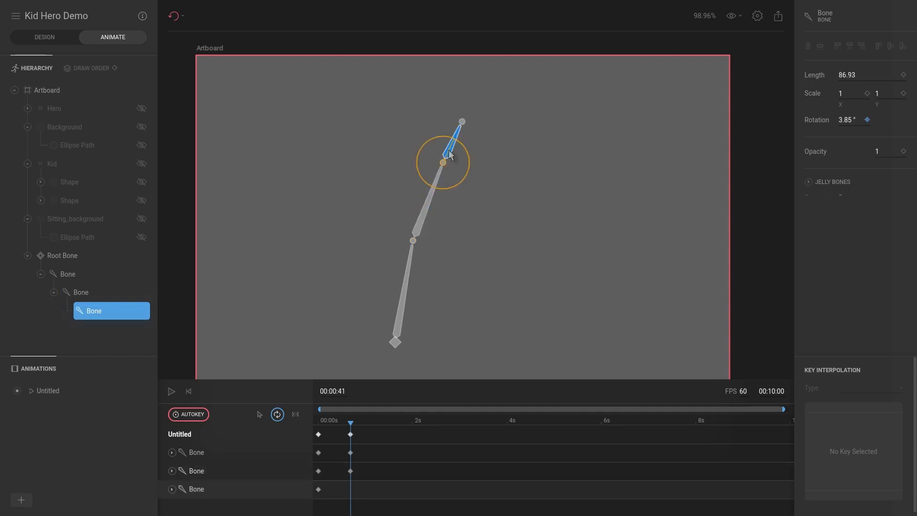
{"action": "left_click_drag", "start_coordinate": [462, 122], "coordinate": [471, 127]}
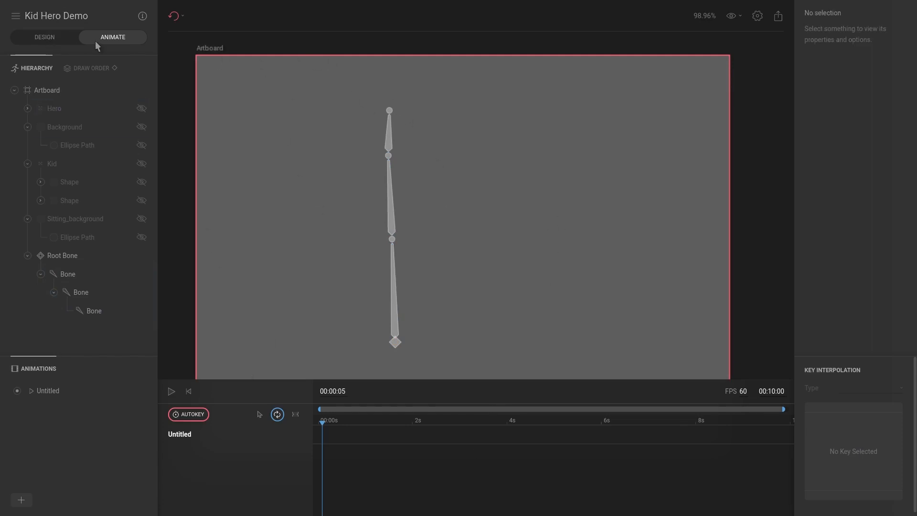
Step: Back in Design mode, select the top bone and choose IK Pose as the transform mode
{"action": "left_click", "coordinate": [44, 38]}
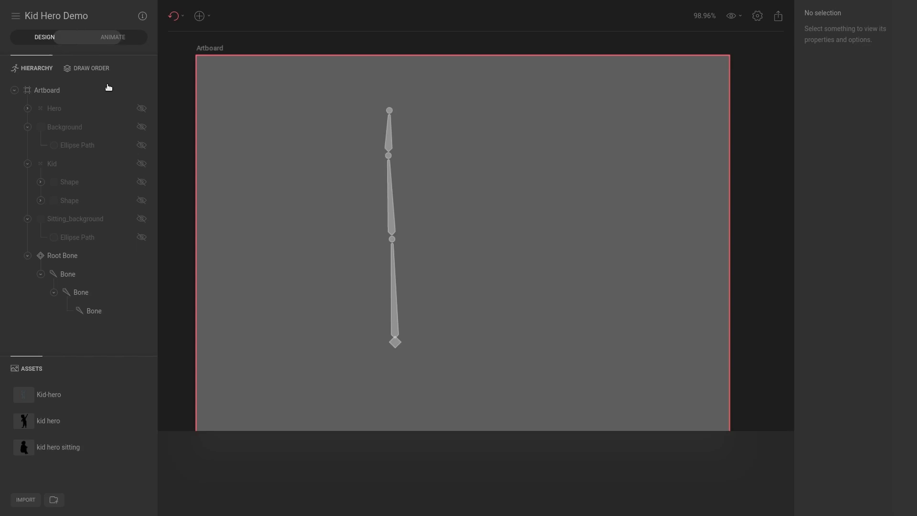
{"action": "left_click", "coordinate": [94, 310]}
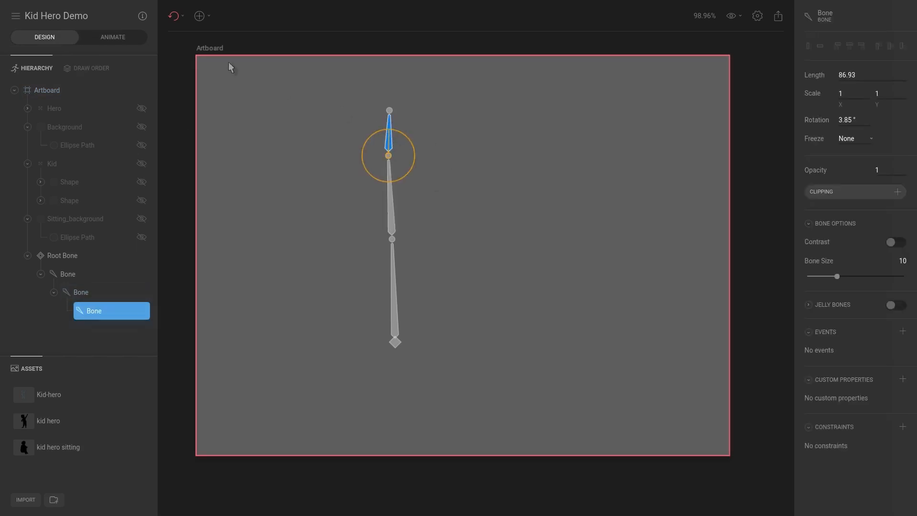
{"action": "left_click", "coordinate": [172, 15]}
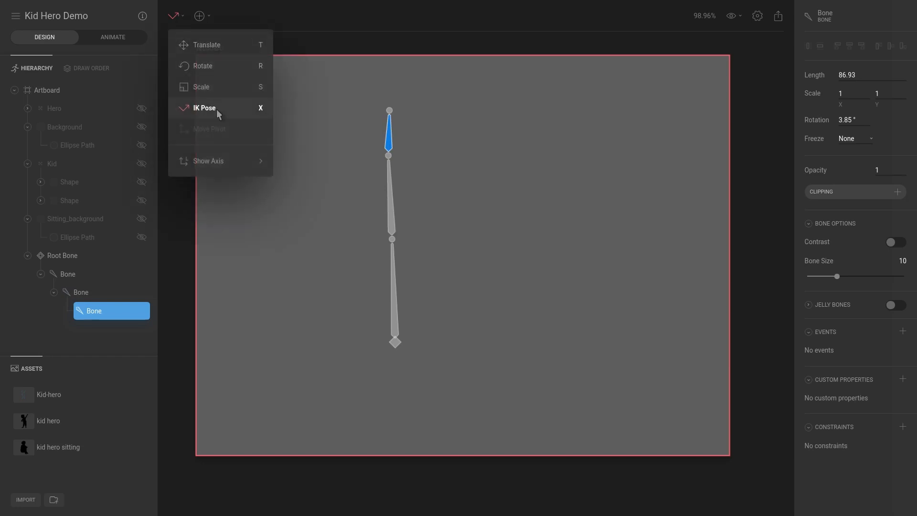
{"action": "mouse_move", "coordinate": [395, 28]}
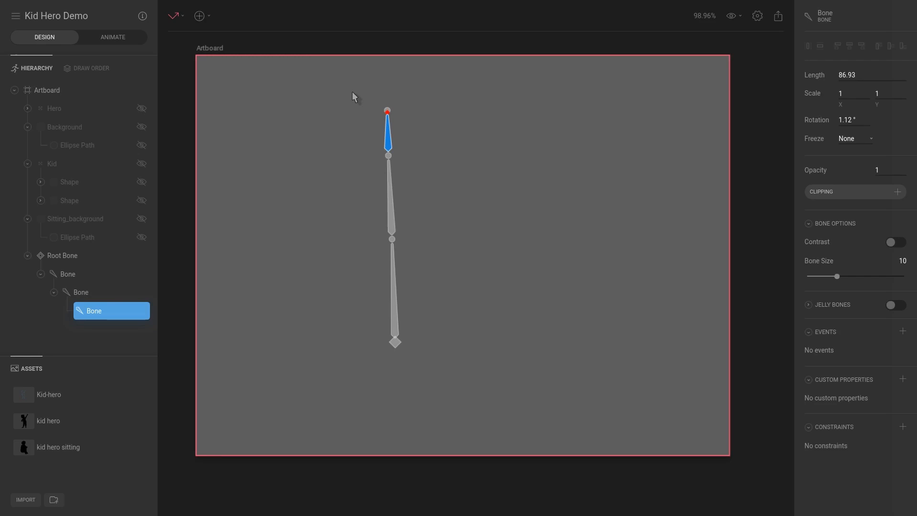
Step: Test-swing the top bone left and right with IK Pose, leaving it nearly upright at about 4 degrees
{"action": "left_click_drag", "start_coordinate": [387, 111], "coordinate": [352, 129]}
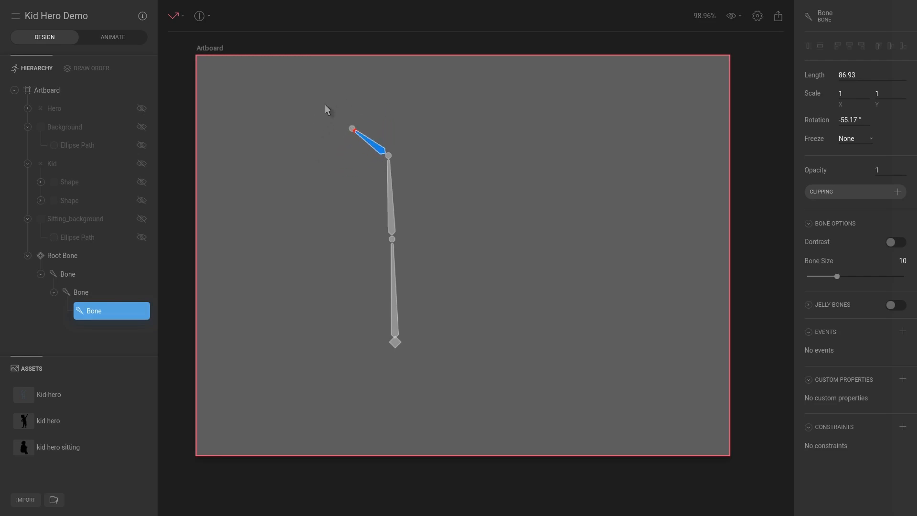
{"action": "left_click_drag", "start_coordinate": [353, 128], "coordinate": [383, 110]}
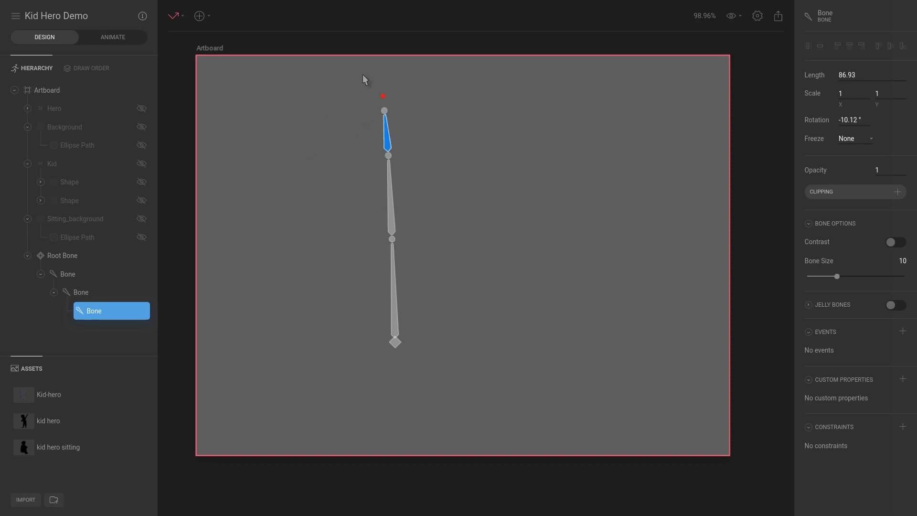
{"action": "left_click_drag", "start_coordinate": [384, 111], "coordinate": [411, 116]}
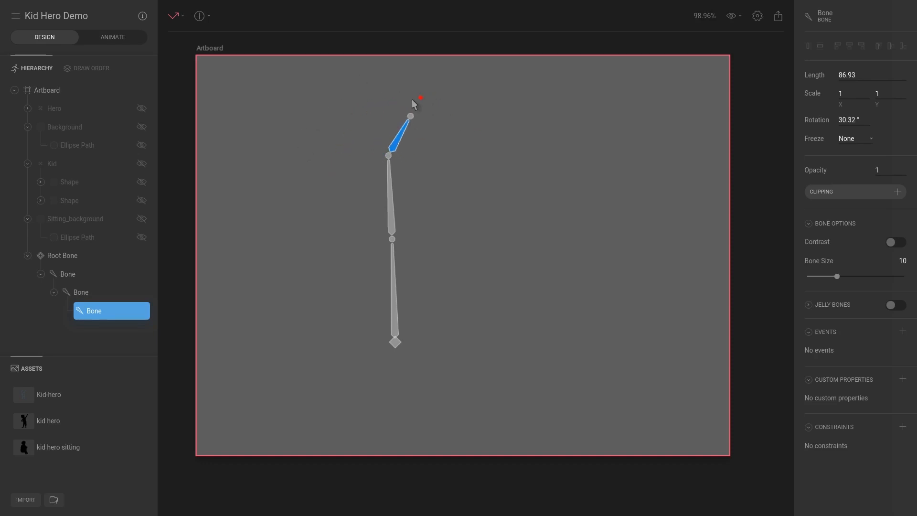
{"action": "left_click_drag", "start_coordinate": [410, 116], "coordinate": [433, 161]}
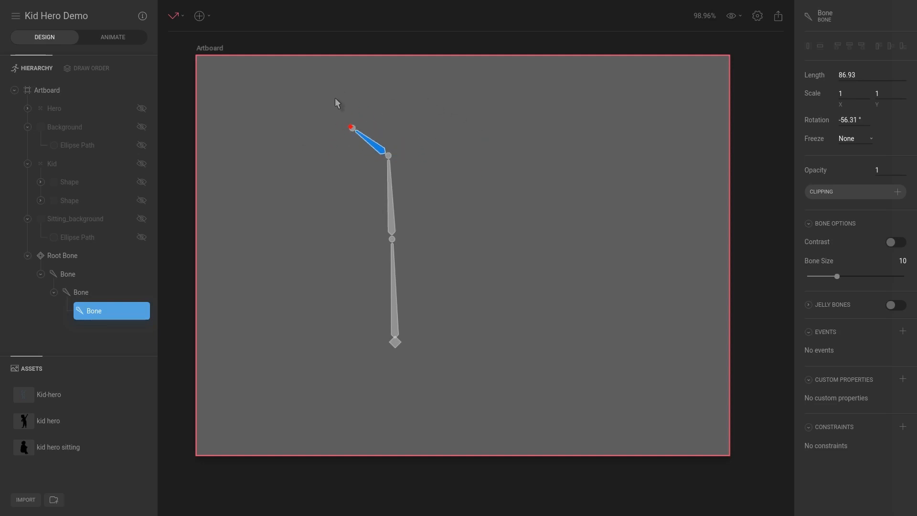
{"action": "left_click_drag", "start_coordinate": [352, 127], "coordinate": [393, 111]}
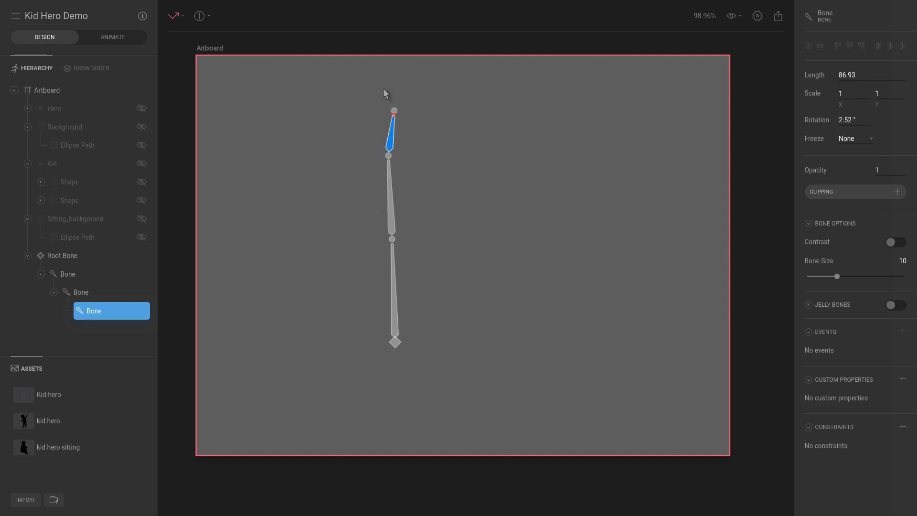
{"action": "left_click_drag", "start_coordinate": [393, 111], "coordinate": [397, 109]}
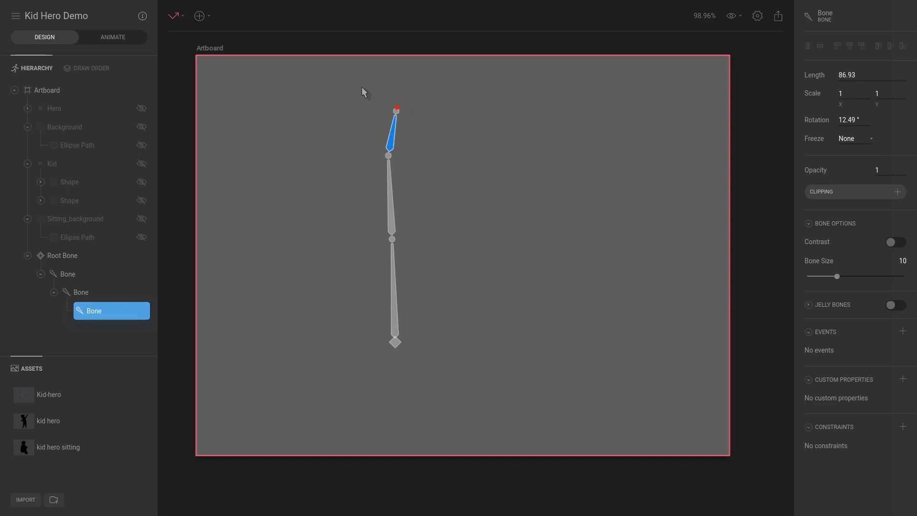
{"action": "left_click_drag", "start_coordinate": [397, 110], "coordinate": [389, 110]}
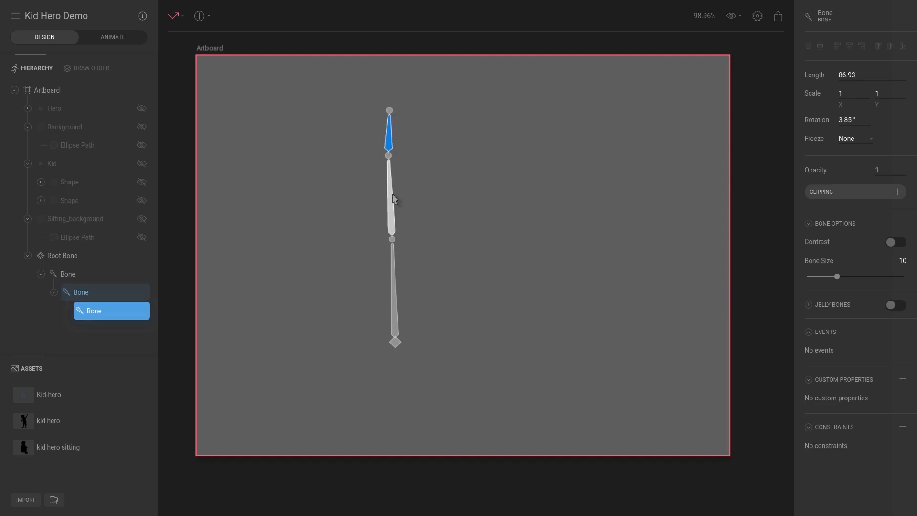
Step: Select all three bones and drag the chain tip to bend the whole chain left, out, and across to the right
{"action": "left_click", "coordinate": [68, 274]}
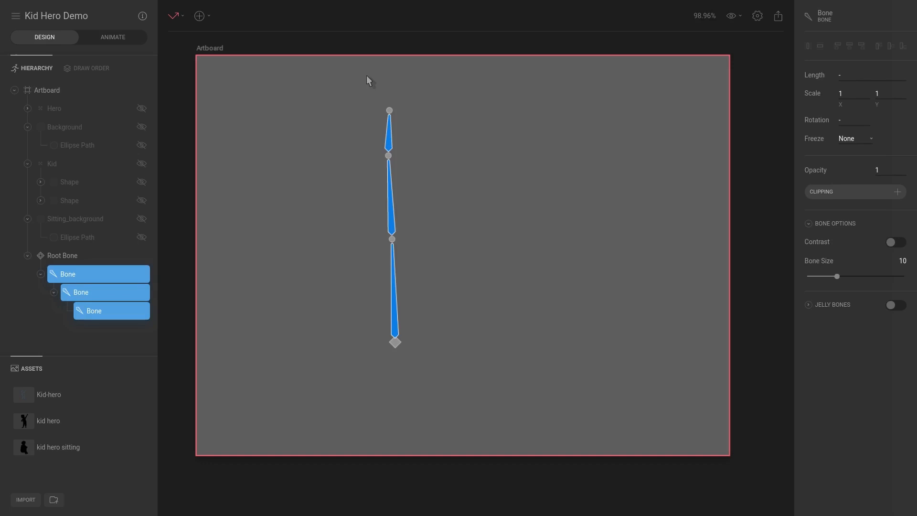
{"action": "left_click_drag", "start_coordinate": [389, 110], "coordinate": [341, 128]}
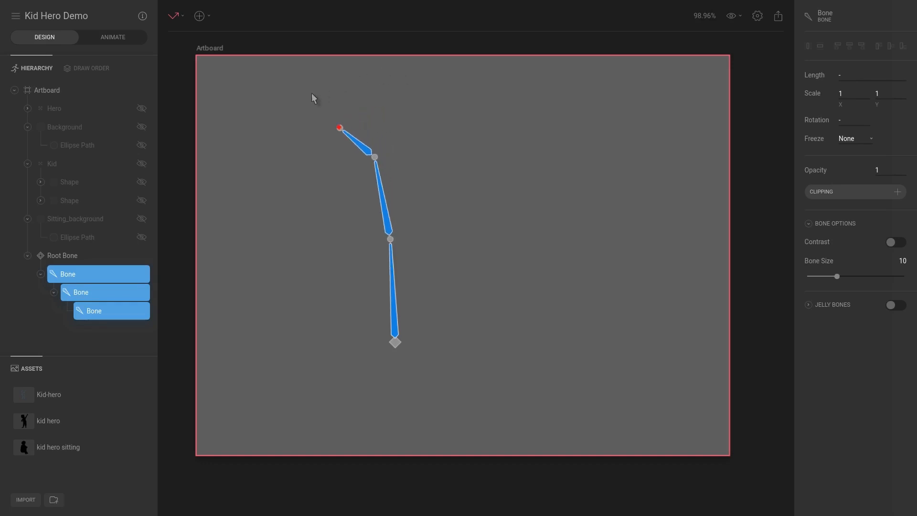
{"action": "left_click_drag", "start_coordinate": [340, 127], "coordinate": [240, 261]}
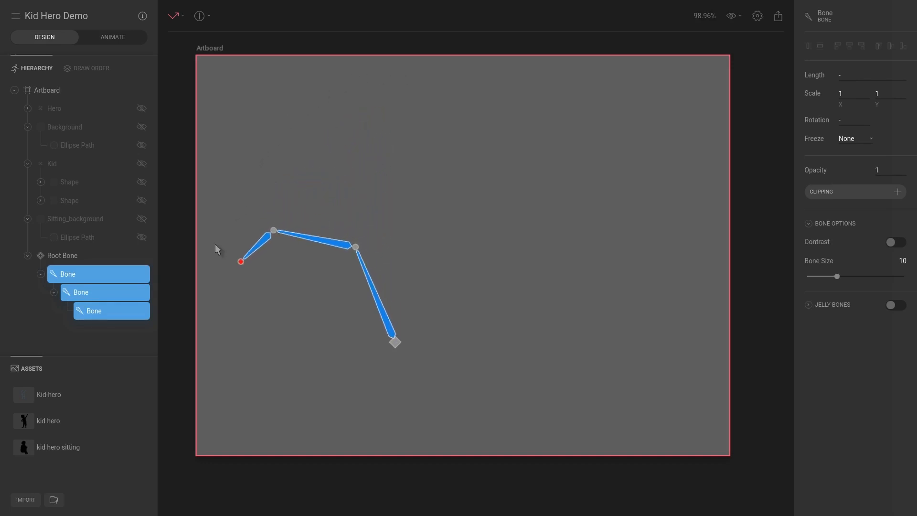
{"action": "left_click_drag", "start_coordinate": [241, 261], "coordinate": [288, 218]}
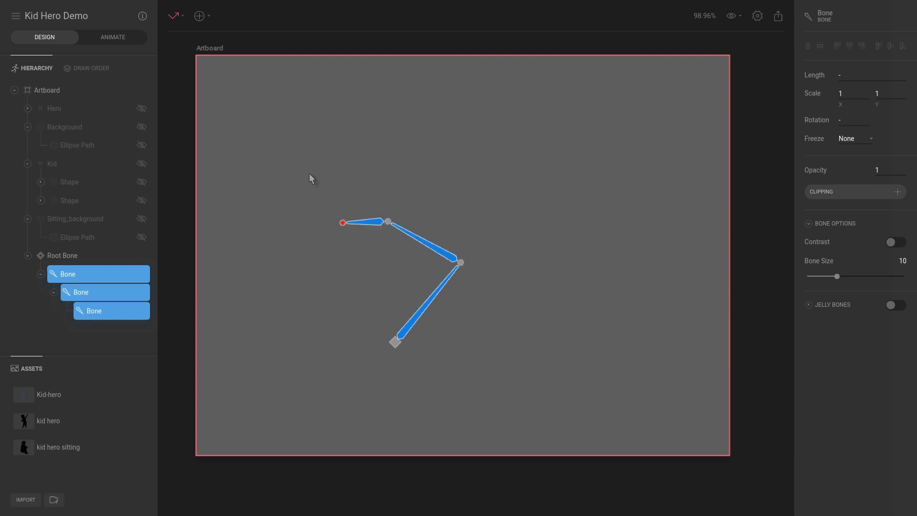
{"action": "left_click_drag", "start_coordinate": [342, 222], "coordinate": [509, 171]}
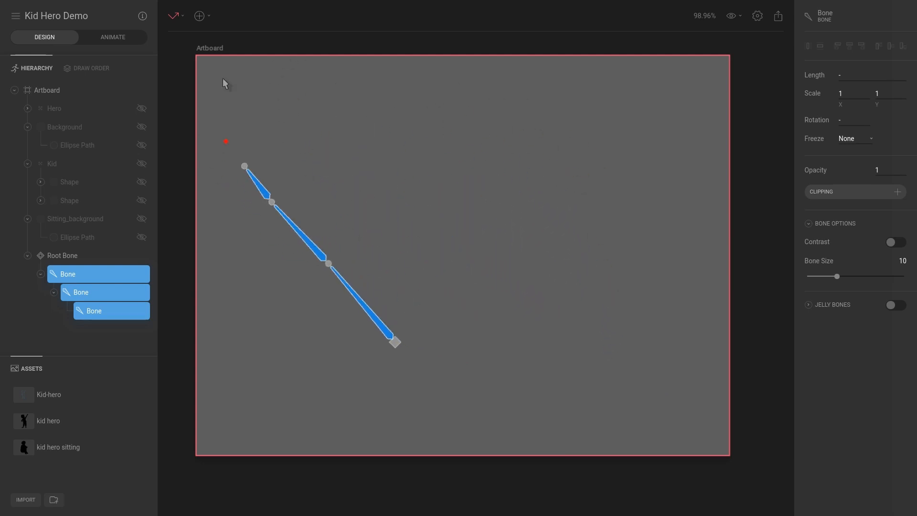
{"action": "left_click_drag", "start_coordinate": [394, 342], "coordinate": [566, 201]}
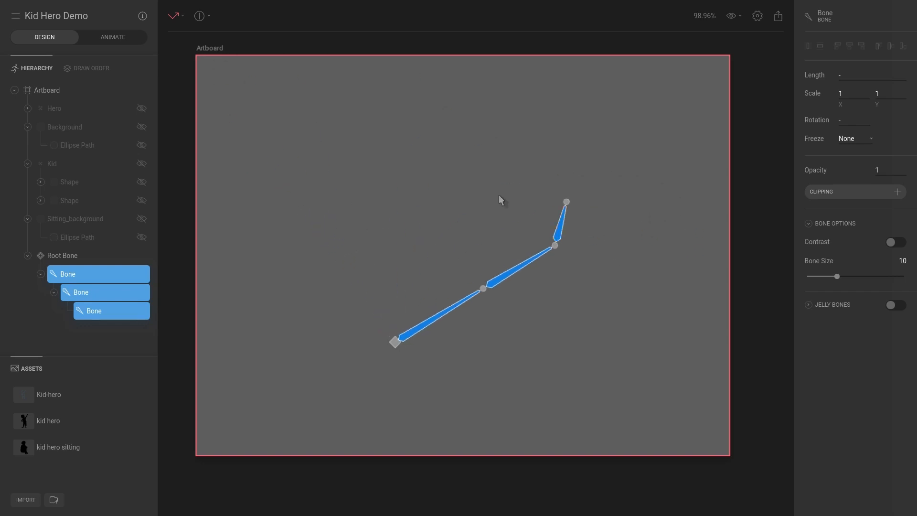
{"action": "left_click_drag", "start_coordinate": [567, 201], "coordinate": [317, 127]}
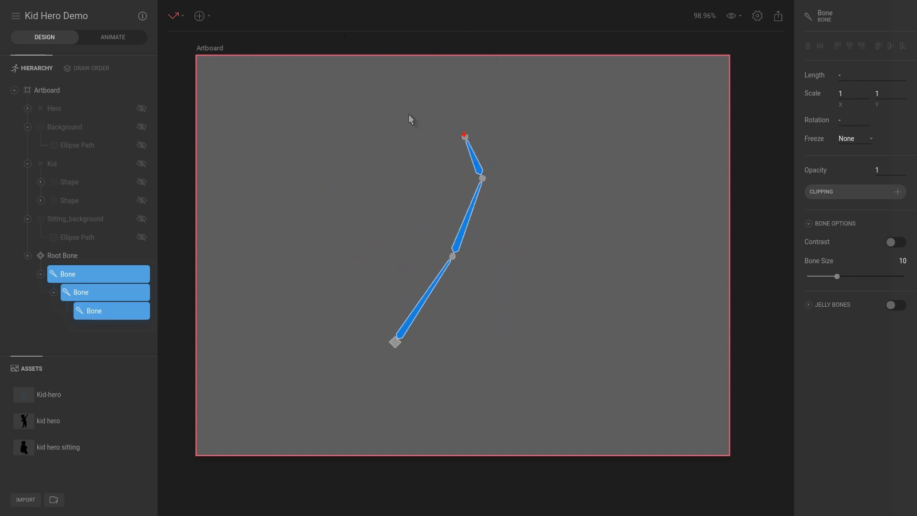
Step: Pose the chain into a zigzag, hooking the tip right and curling it back to the left above the base
{"action": "left_click_drag", "start_coordinate": [465, 136], "coordinate": [366, 113]}
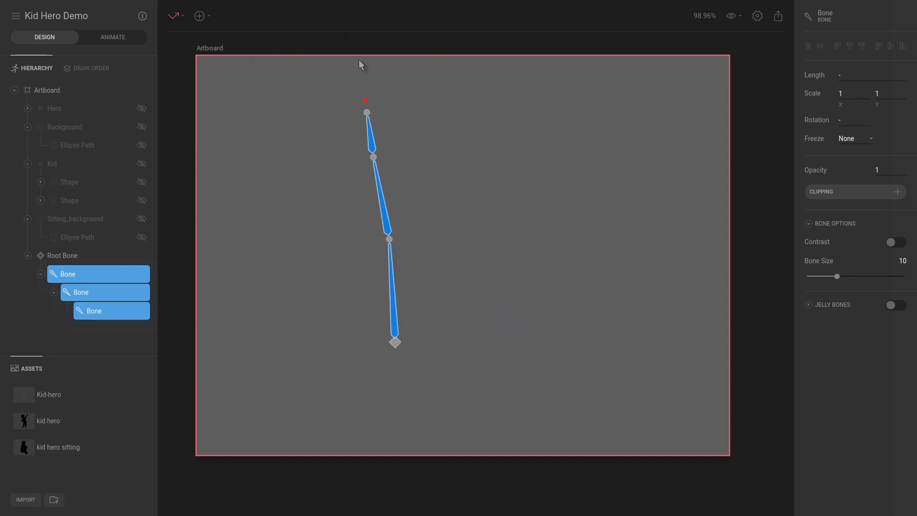
{"action": "left_click_drag", "start_coordinate": [366, 113], "coordinate": [487, 135]}
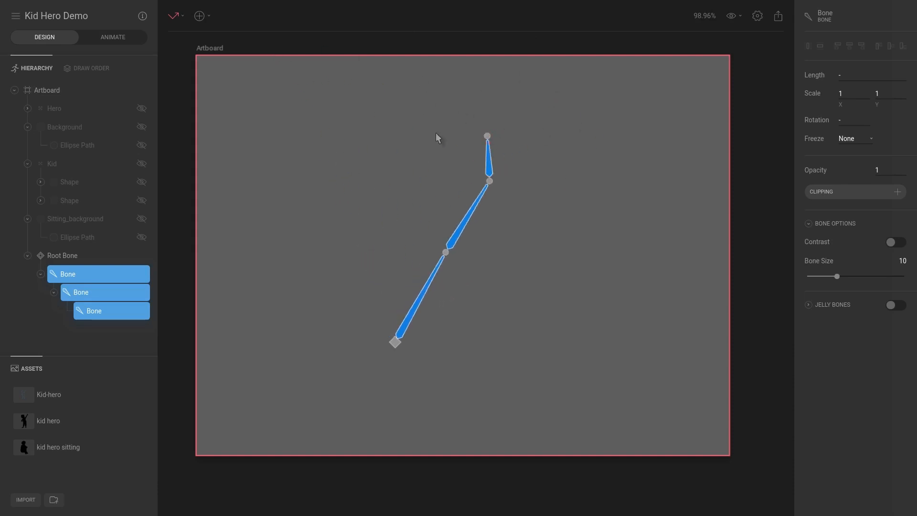
{"action": "left_click_drag", "start_coordinate": [487, 136], "coordinate": [479, 179]}
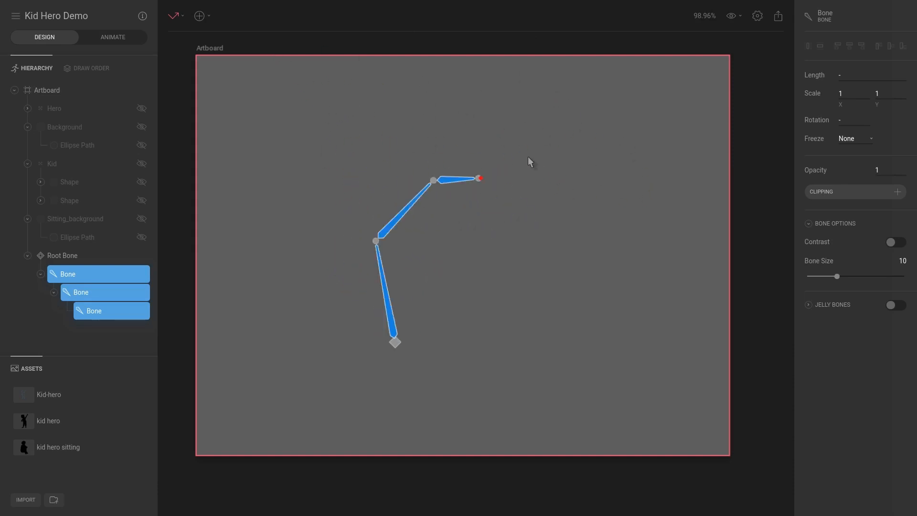
{"action": "left_click_drag", "start_coordinate": [480, 178], "coordinate": [391, 184]}
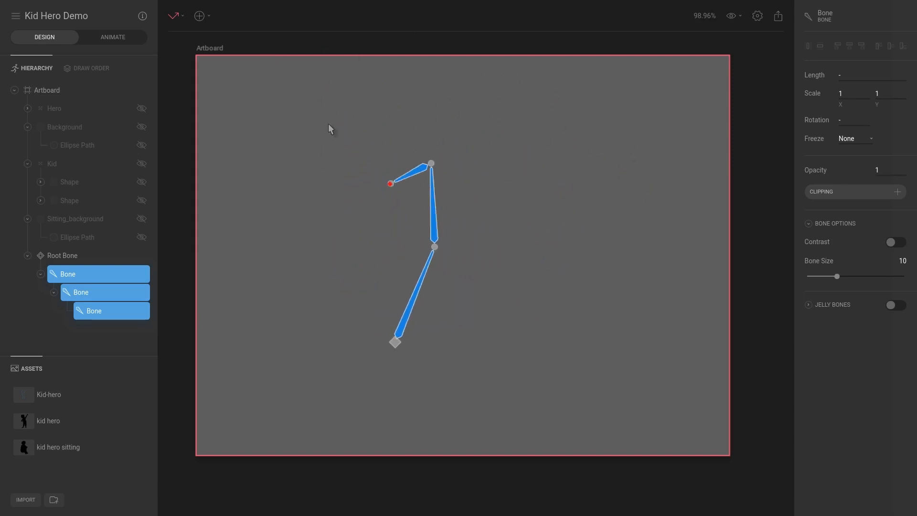